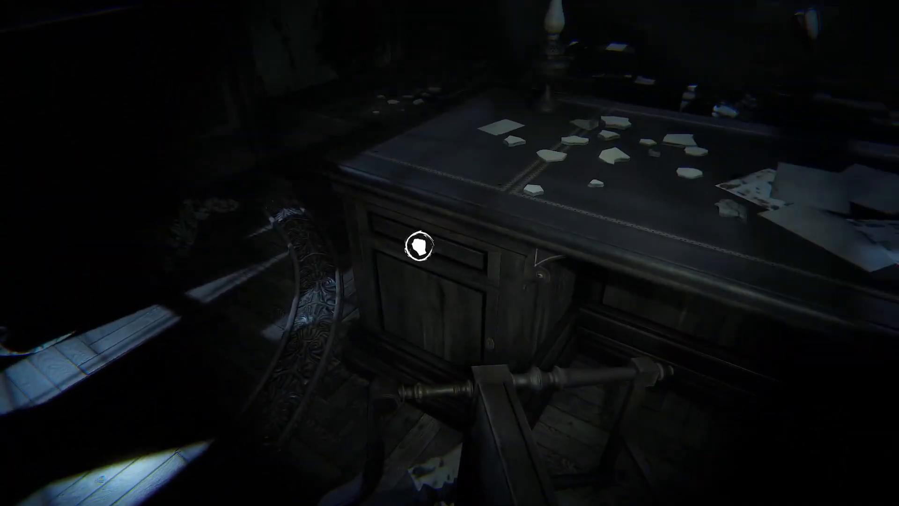
- Search the desk drawer and go through the wooden door to reach the ending
click(416, 248)
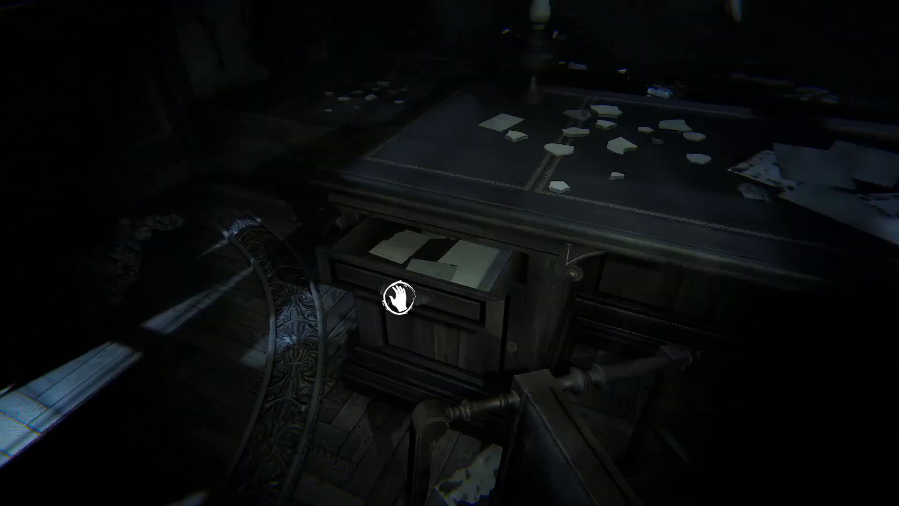
click(400, 295)
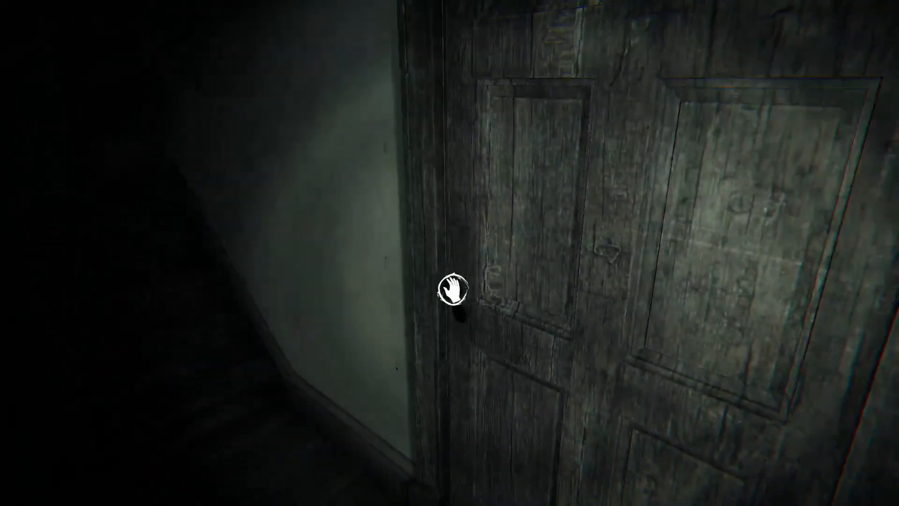
click(453, 293)
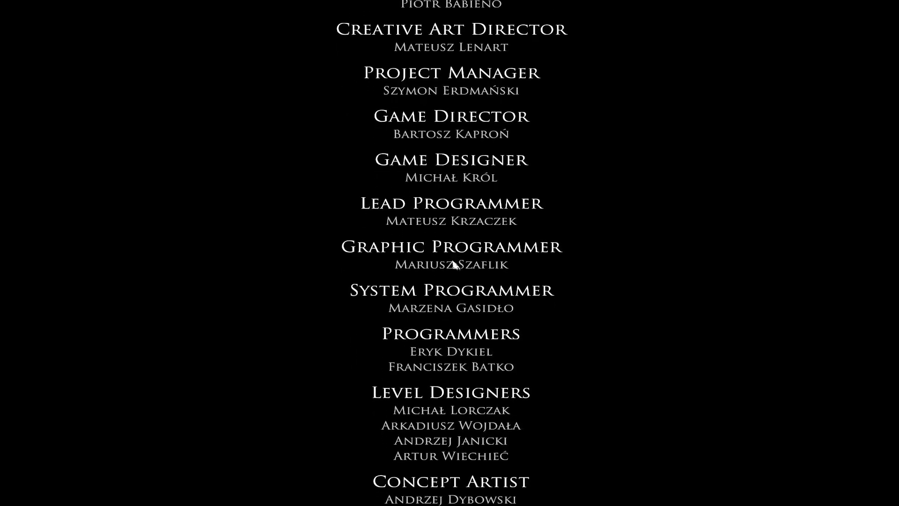
- Scroll the end credits past the publishing, QA and compatibility teams to the special thanks
scroll(down, 3)
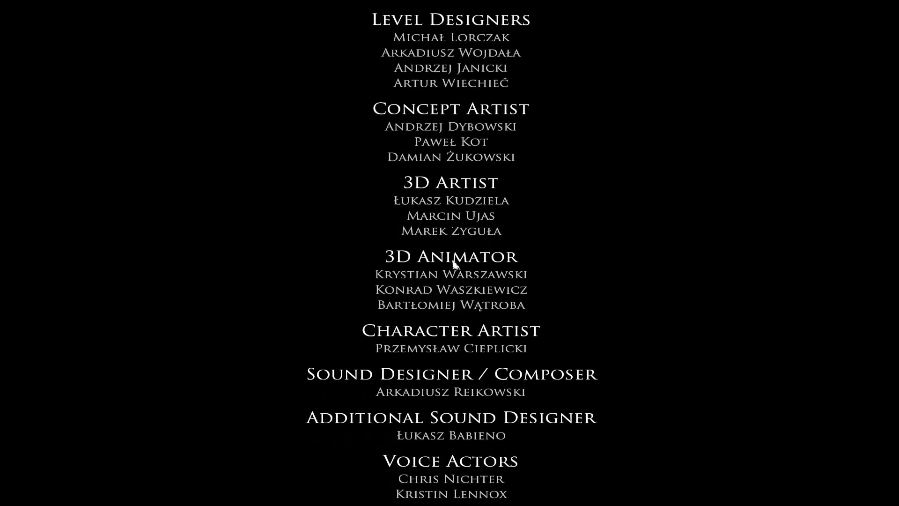
scroll(down, 3)
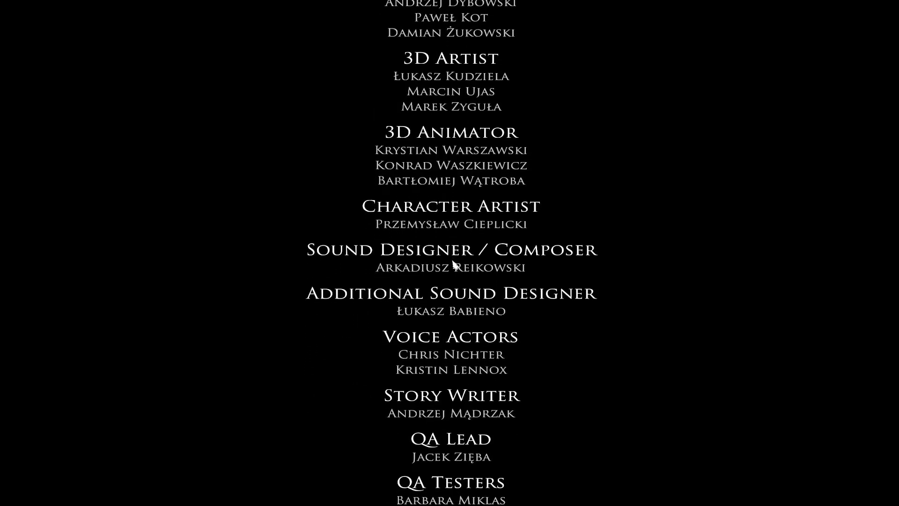
scroll(up, 3)
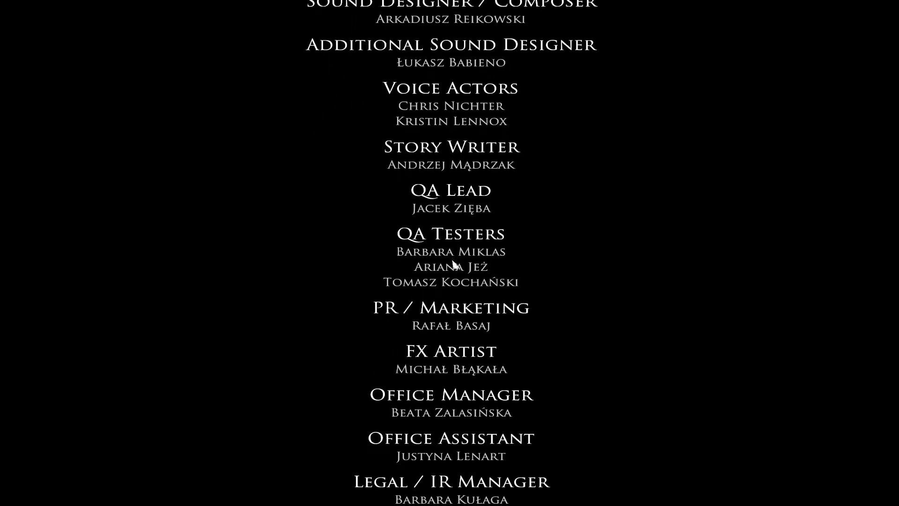
scroll(down, 3)
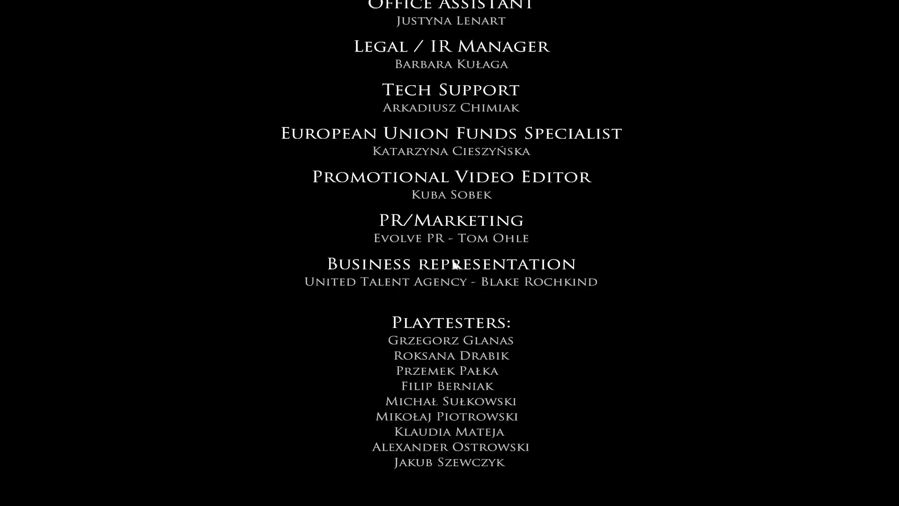
scroll(down, 3)
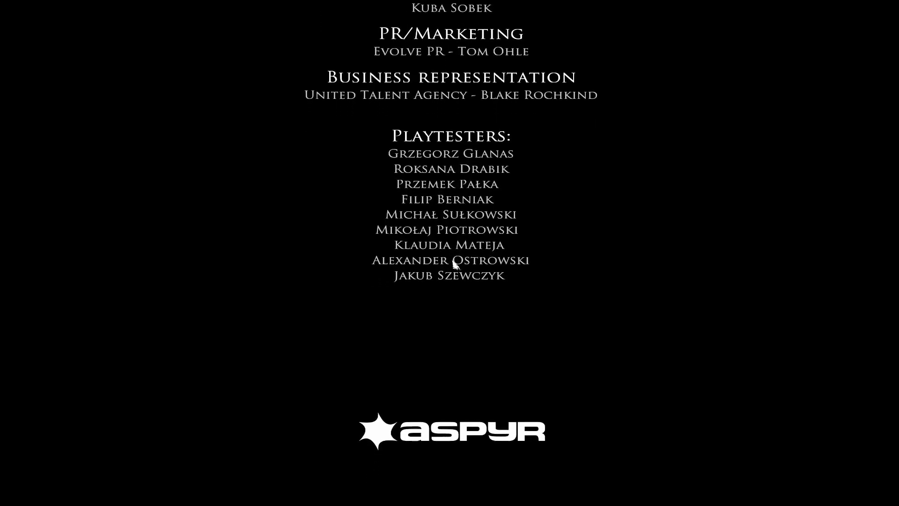
scroll(down, 3)
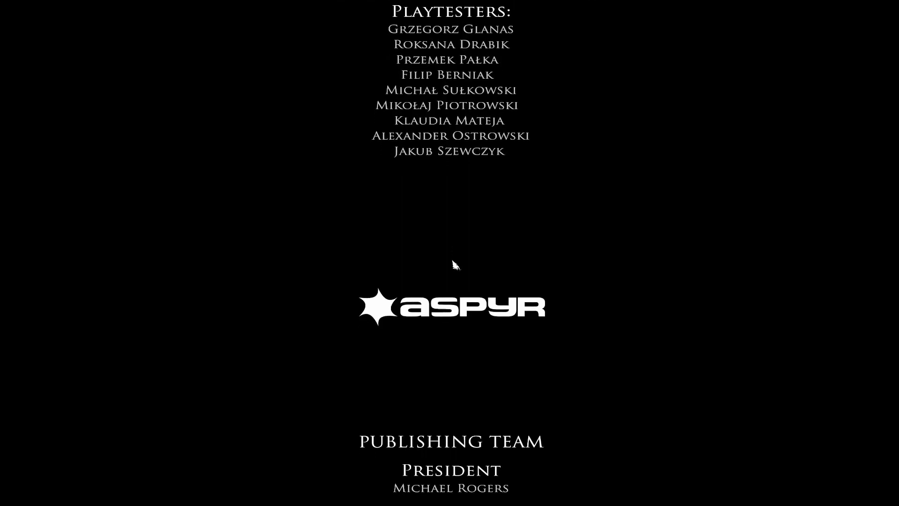
scroll(down, 3)
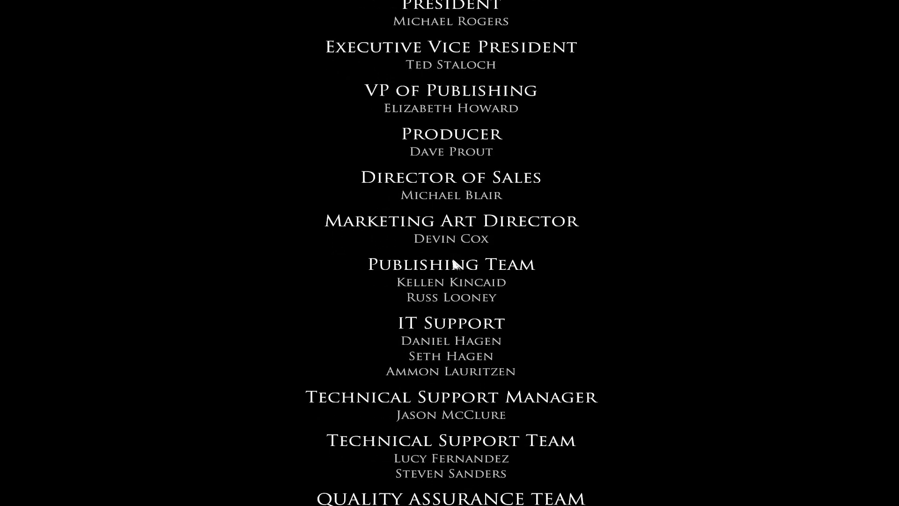
scroll(down, 3)
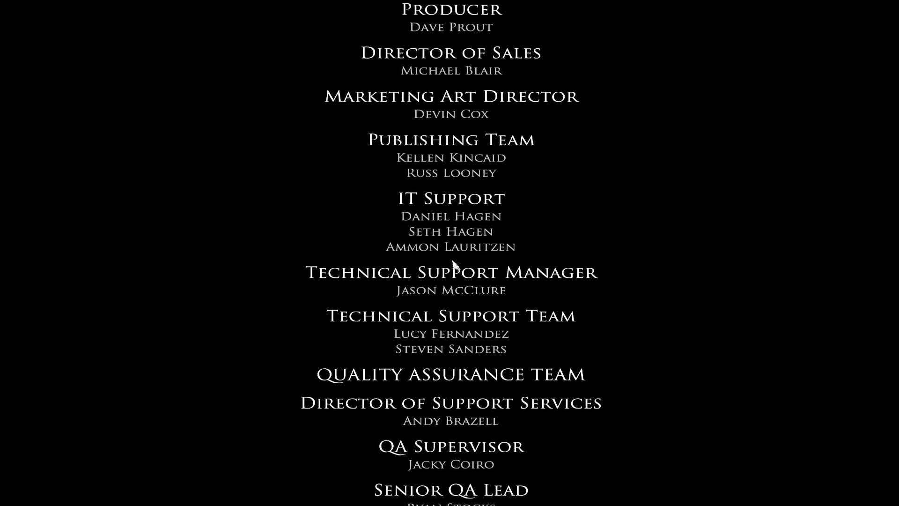
scroll(down, 3)
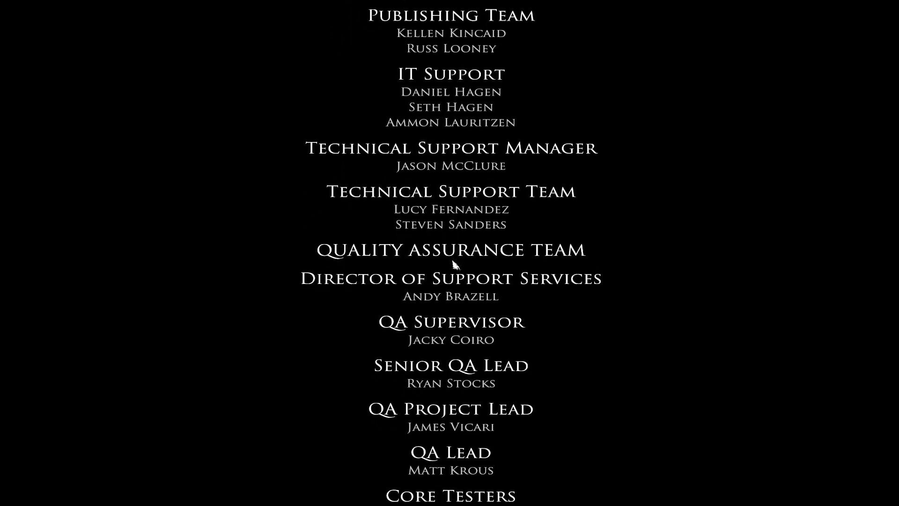
scroll(down, 3)
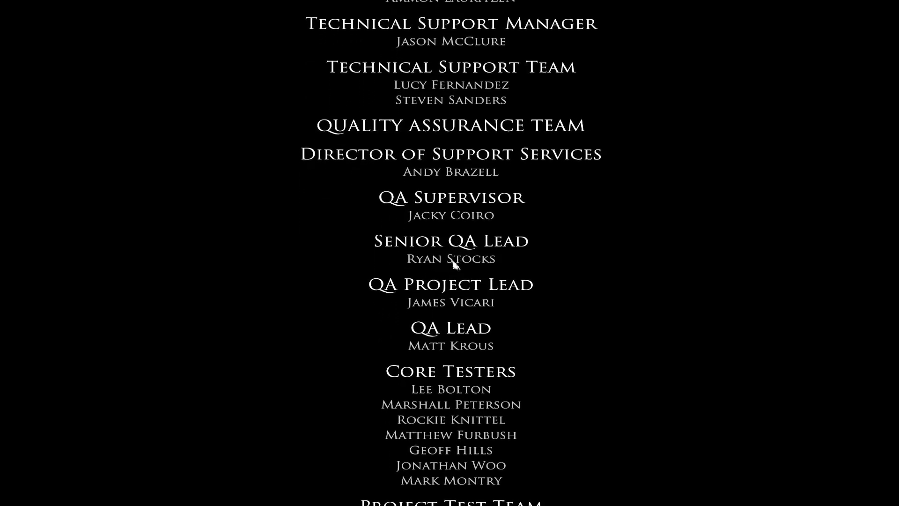
scroll(down, 3)
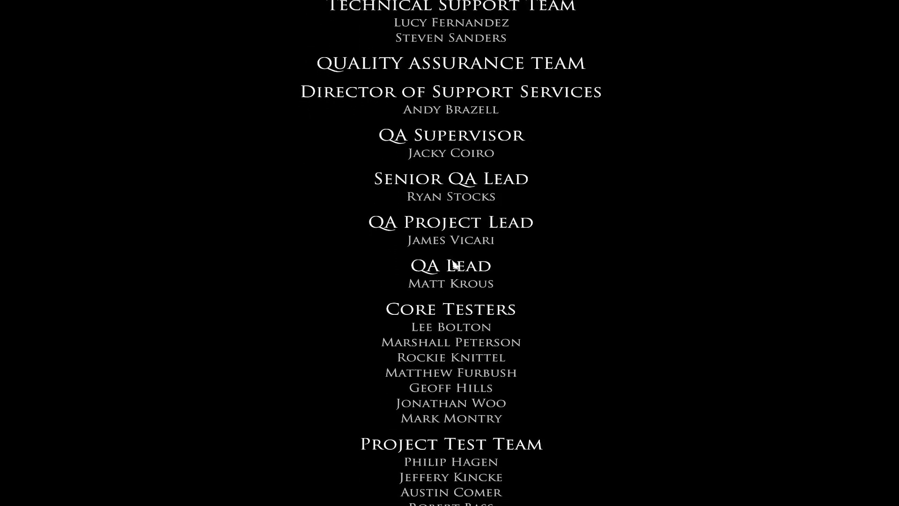
scroll(down, 3)
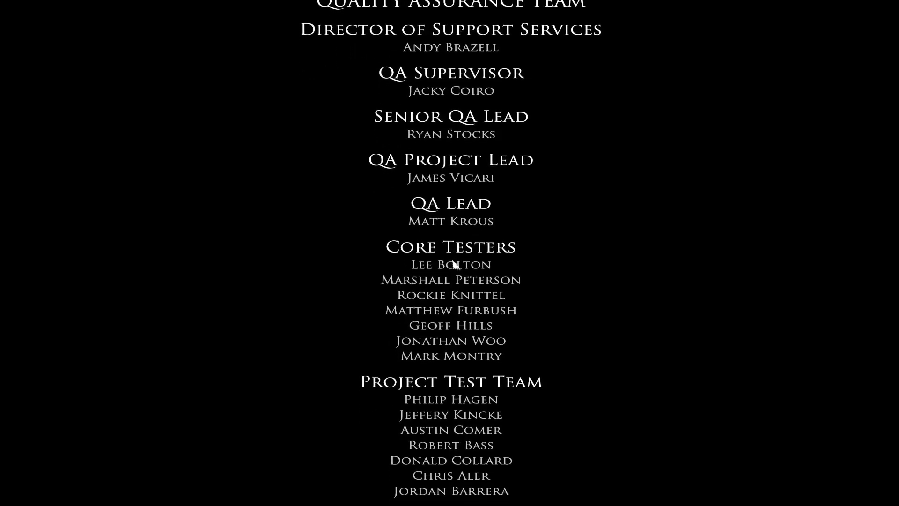
scroll(down, 3)
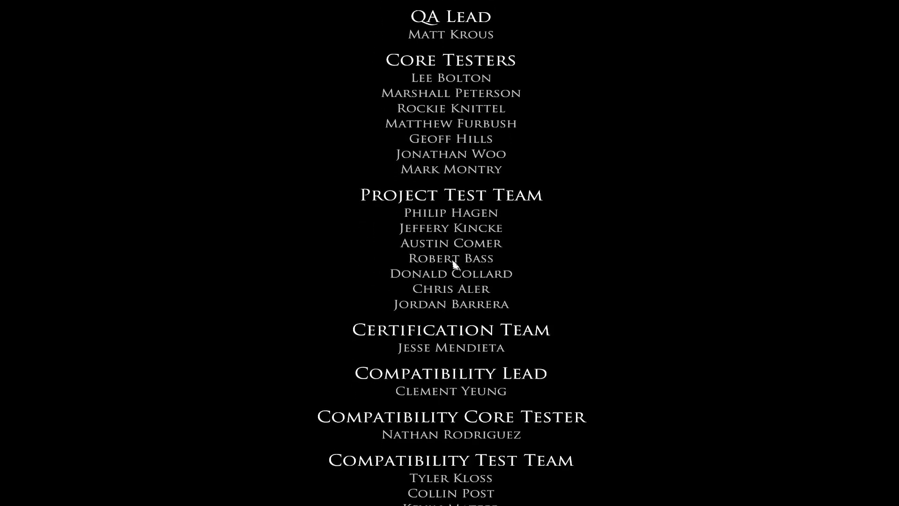
scroll(down, 3)
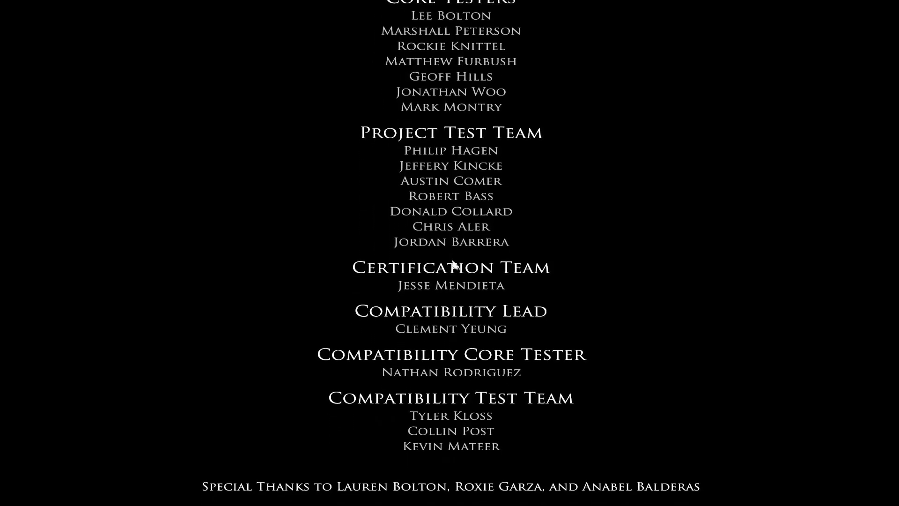